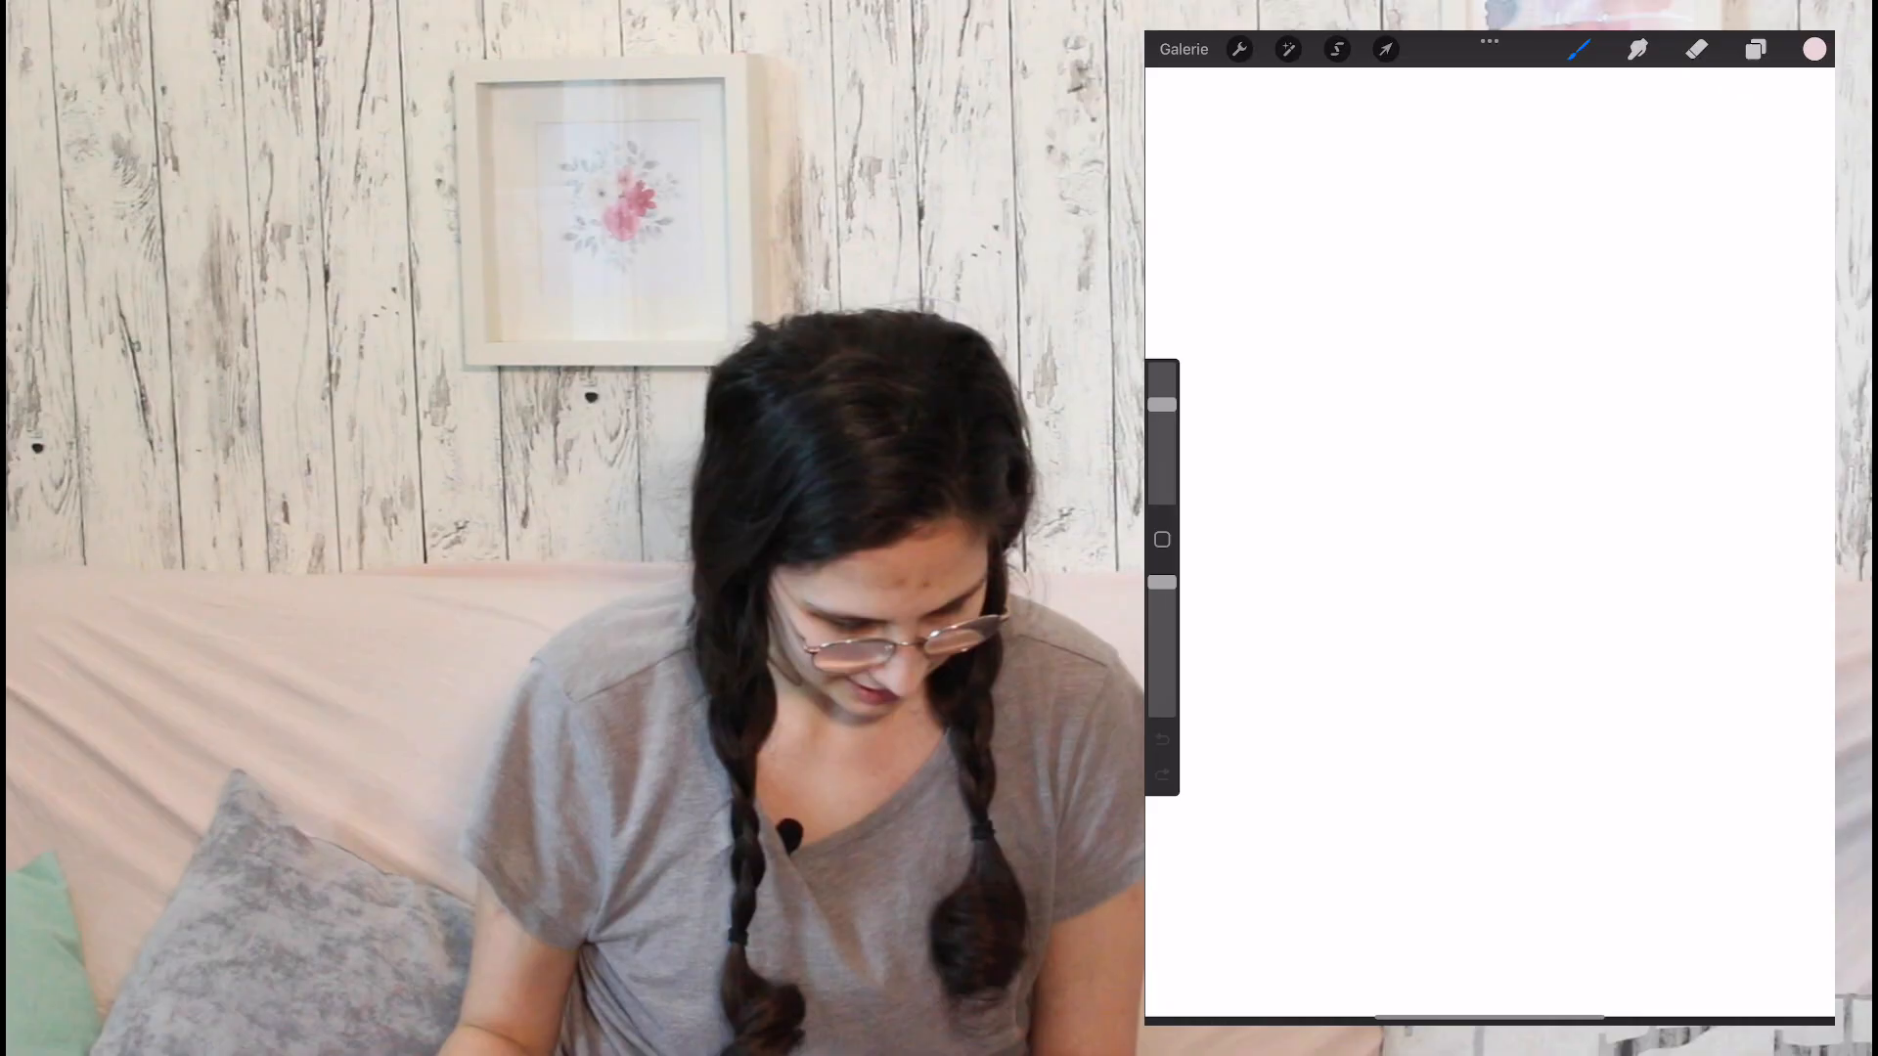
Pick a sketching brush and sketch one mask eye with an inner slit on the right.
left_click(1579, 49)
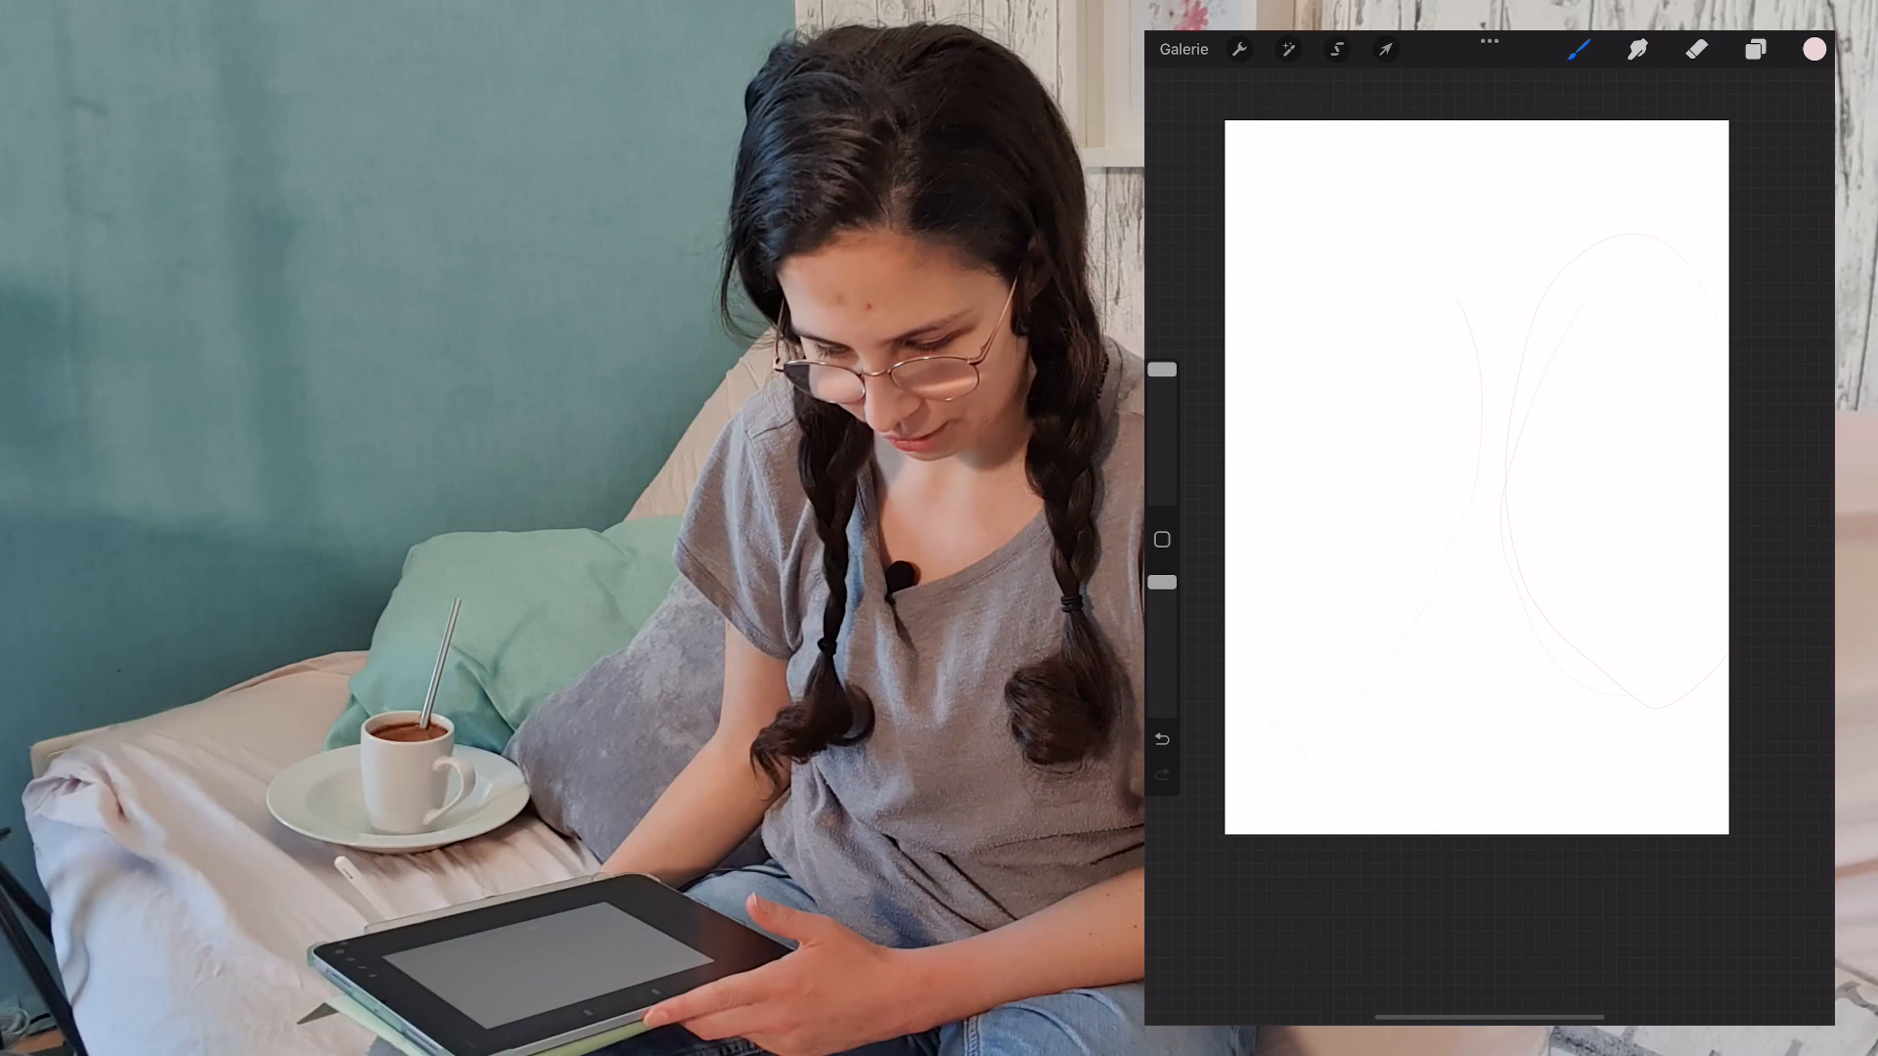
left_click(1576, 49)
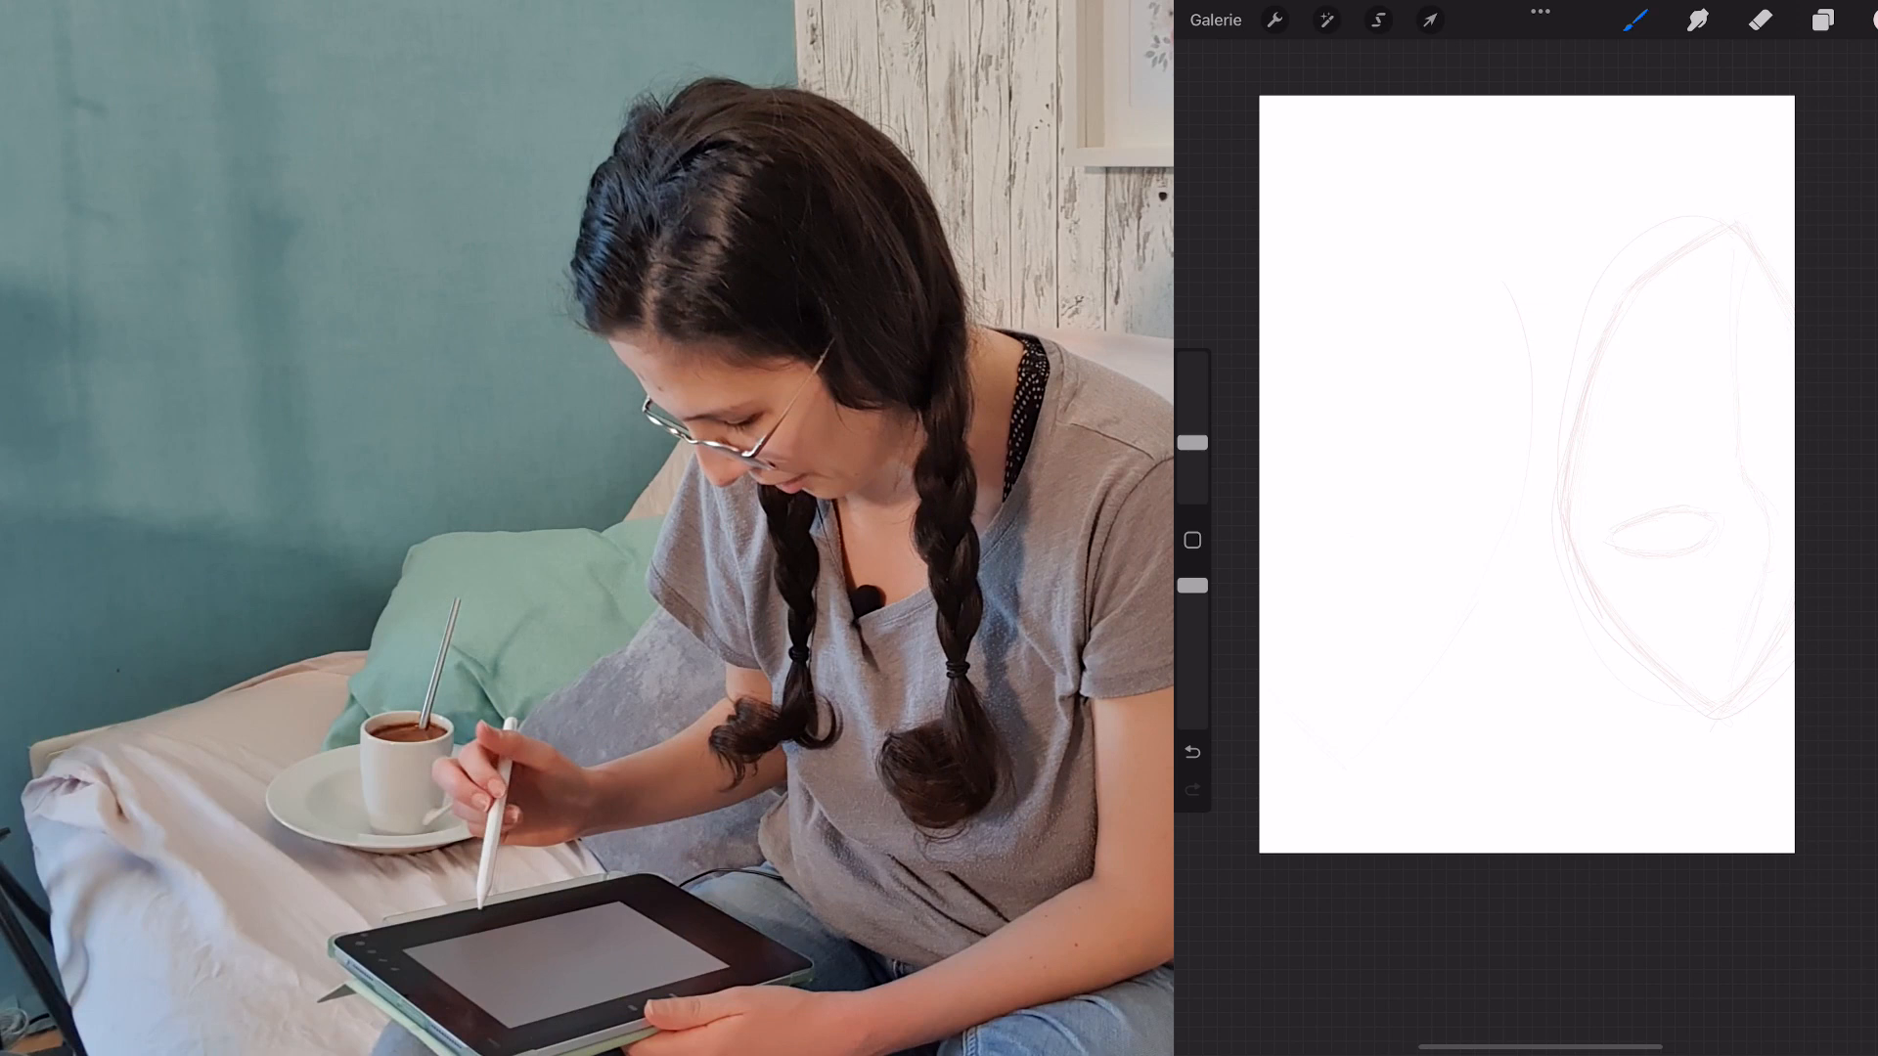
Erase the stray faint lines on the left, keeping only the right eye sketch.
left_click(1760, 19)
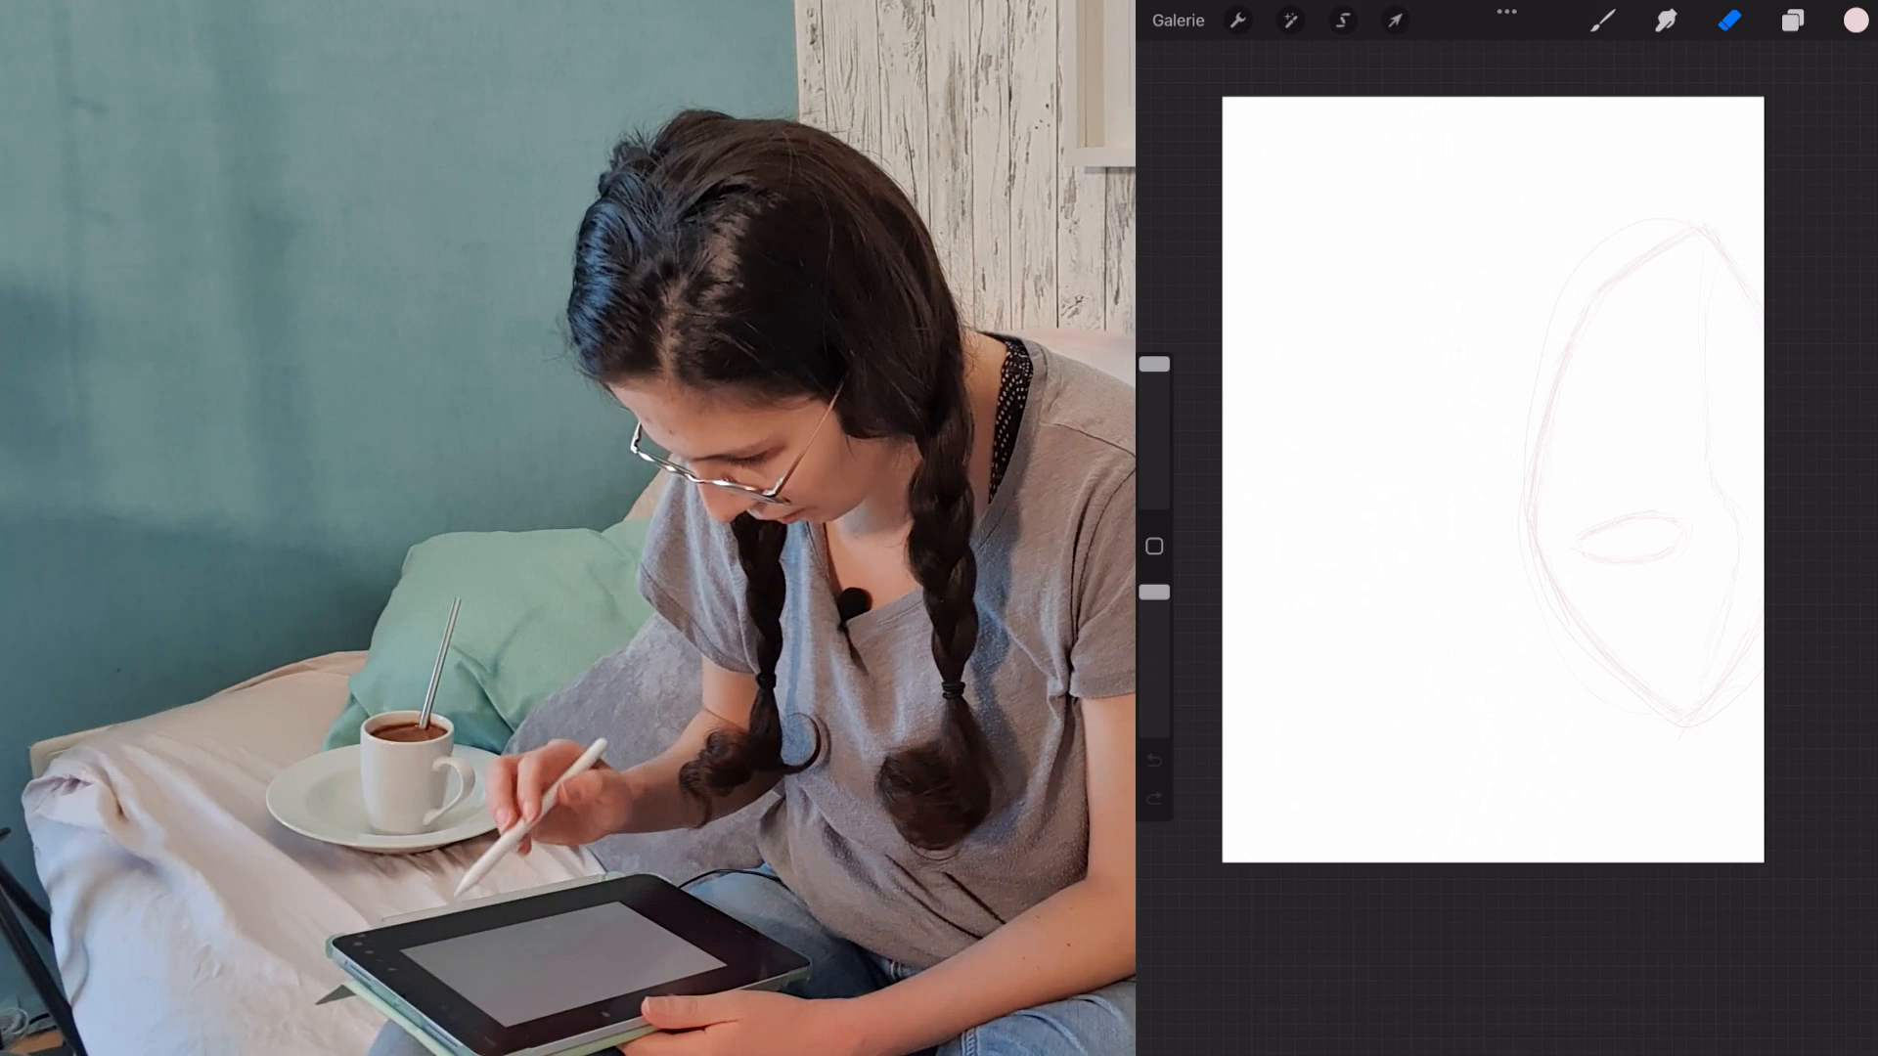
left_click(1290, 21)
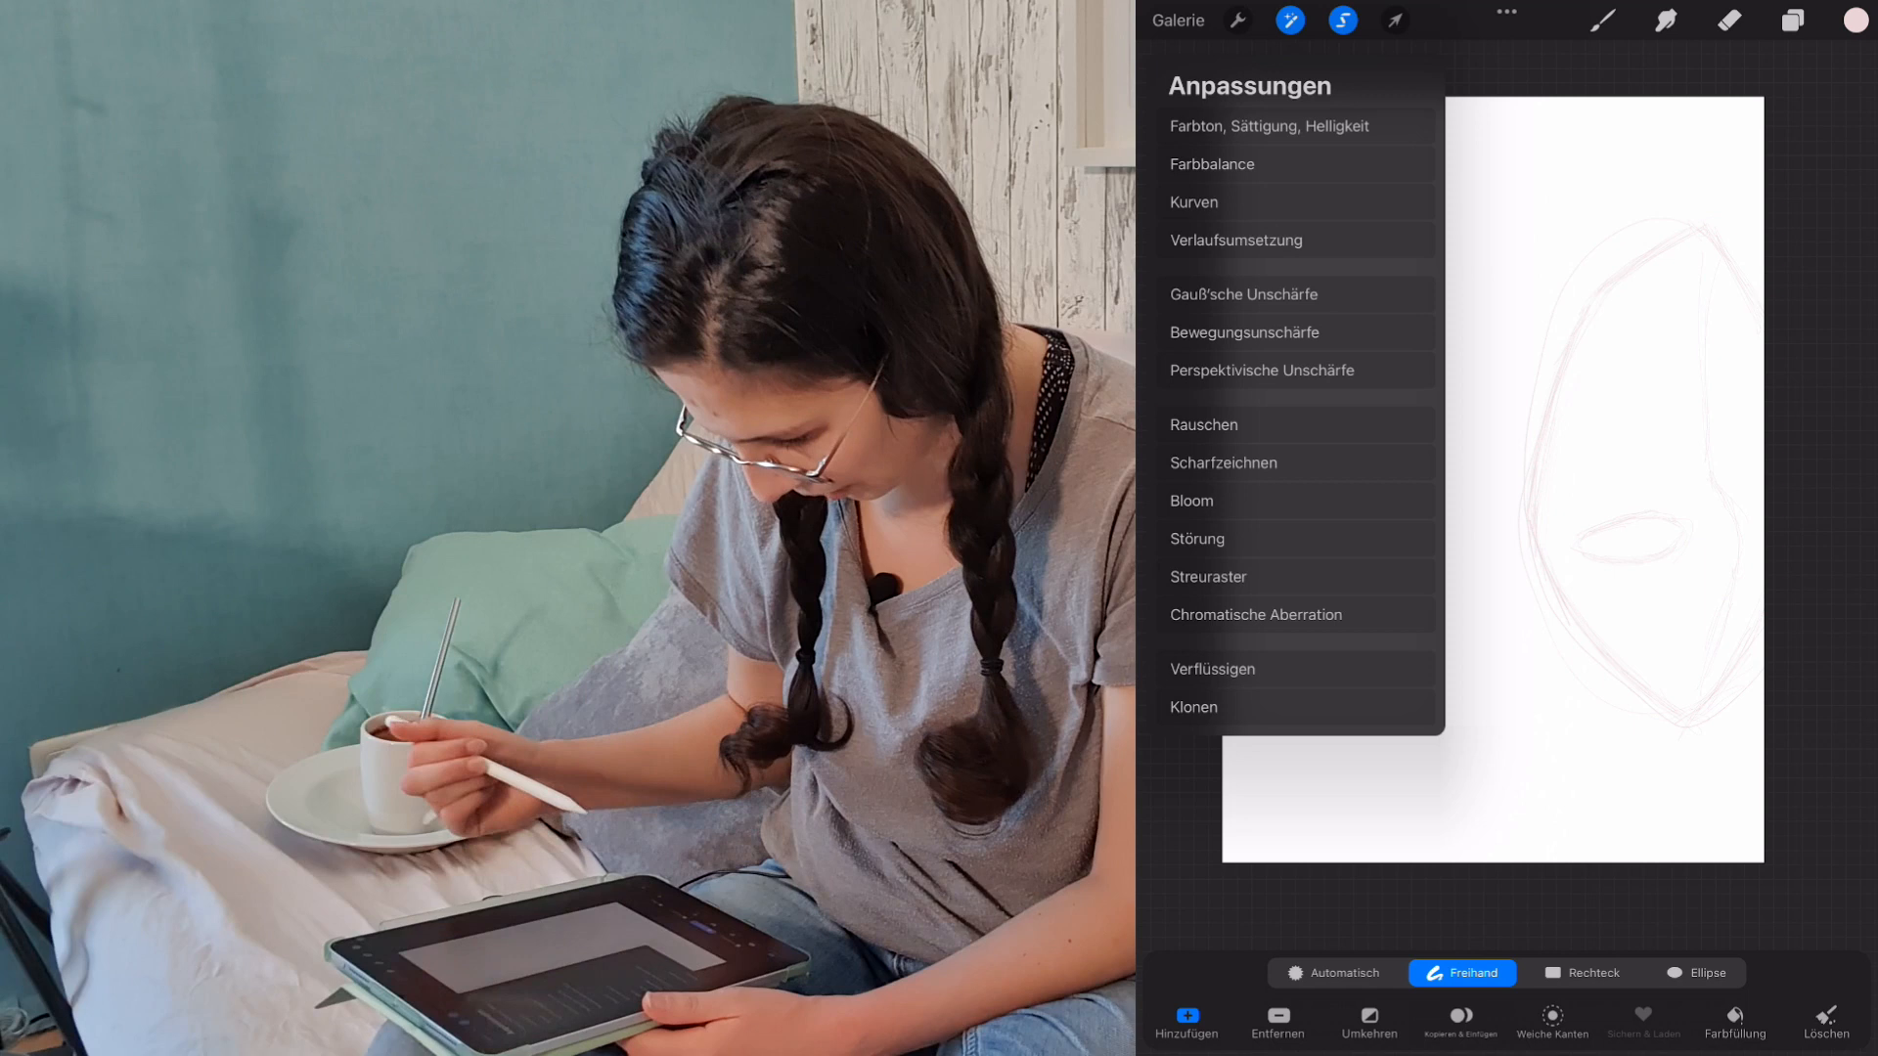
Duplicate the eye sketch layer, flip the copy horizontally, and move it left.
left_click(1394, 20)
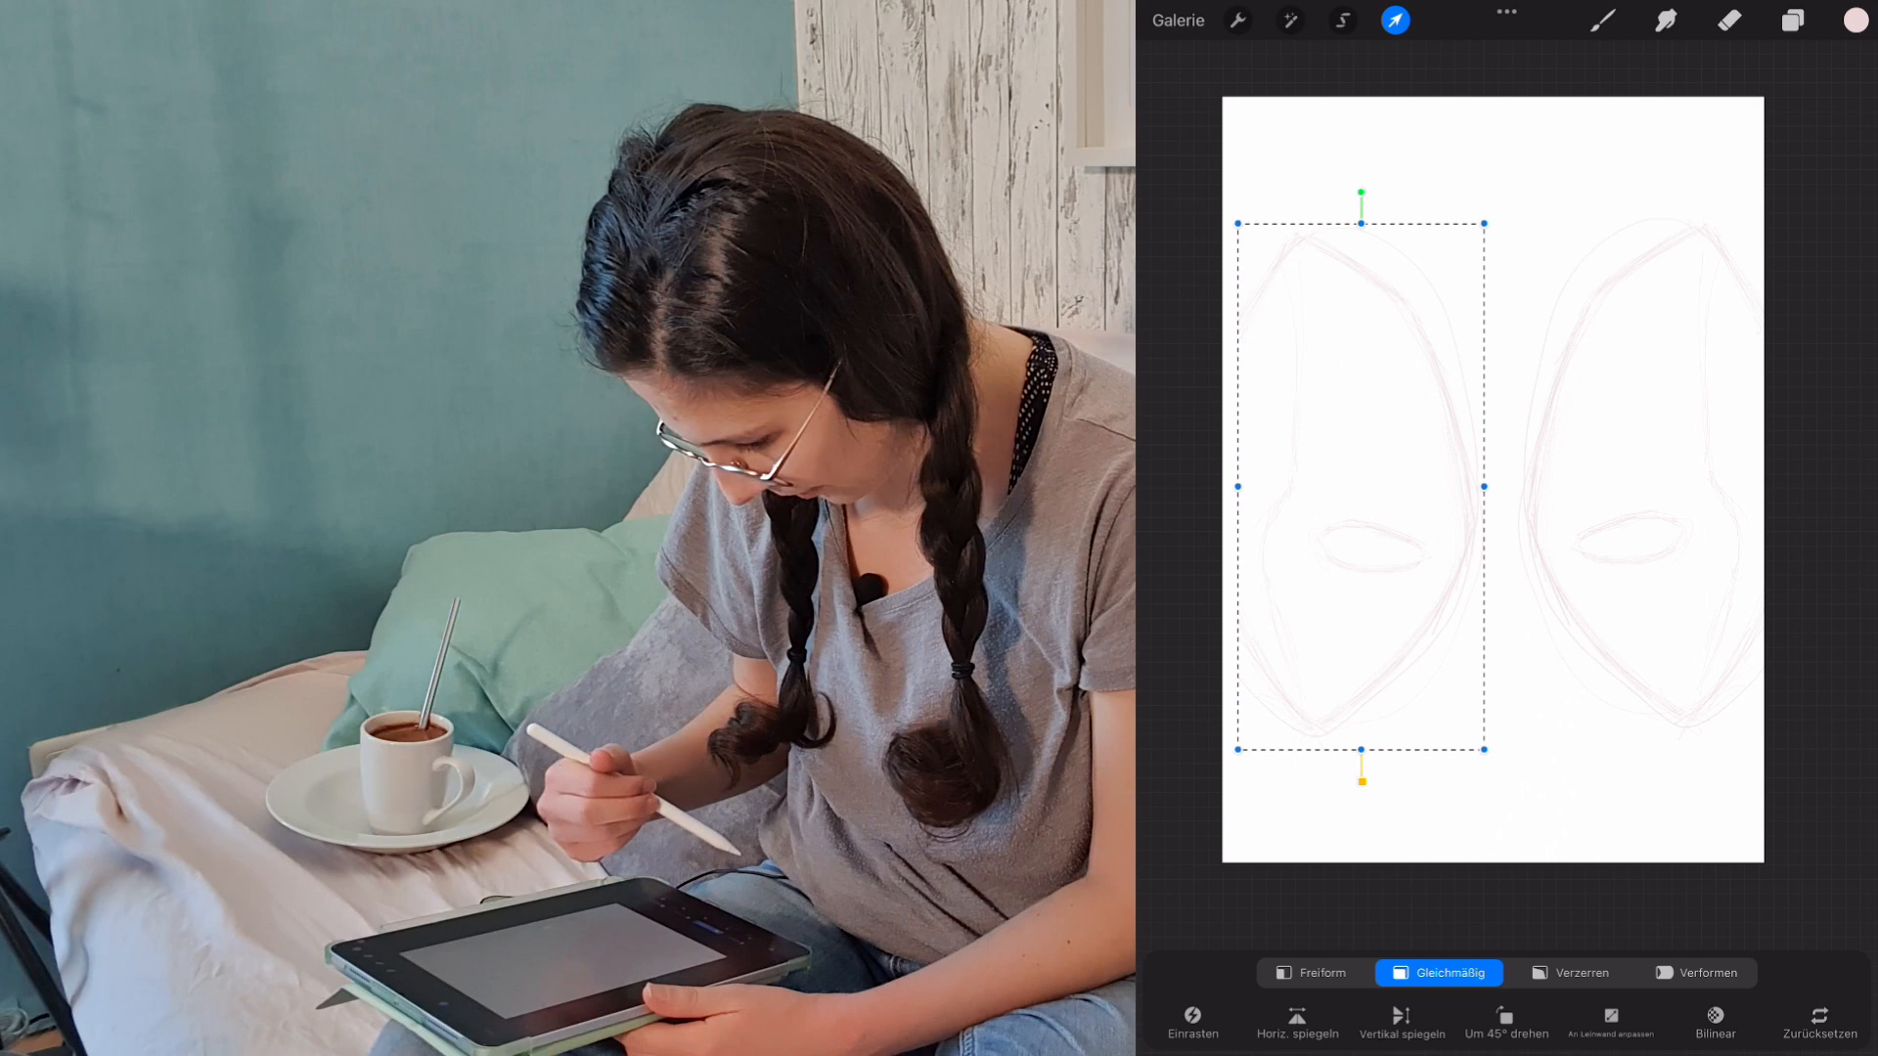
left_click(1791, 21)
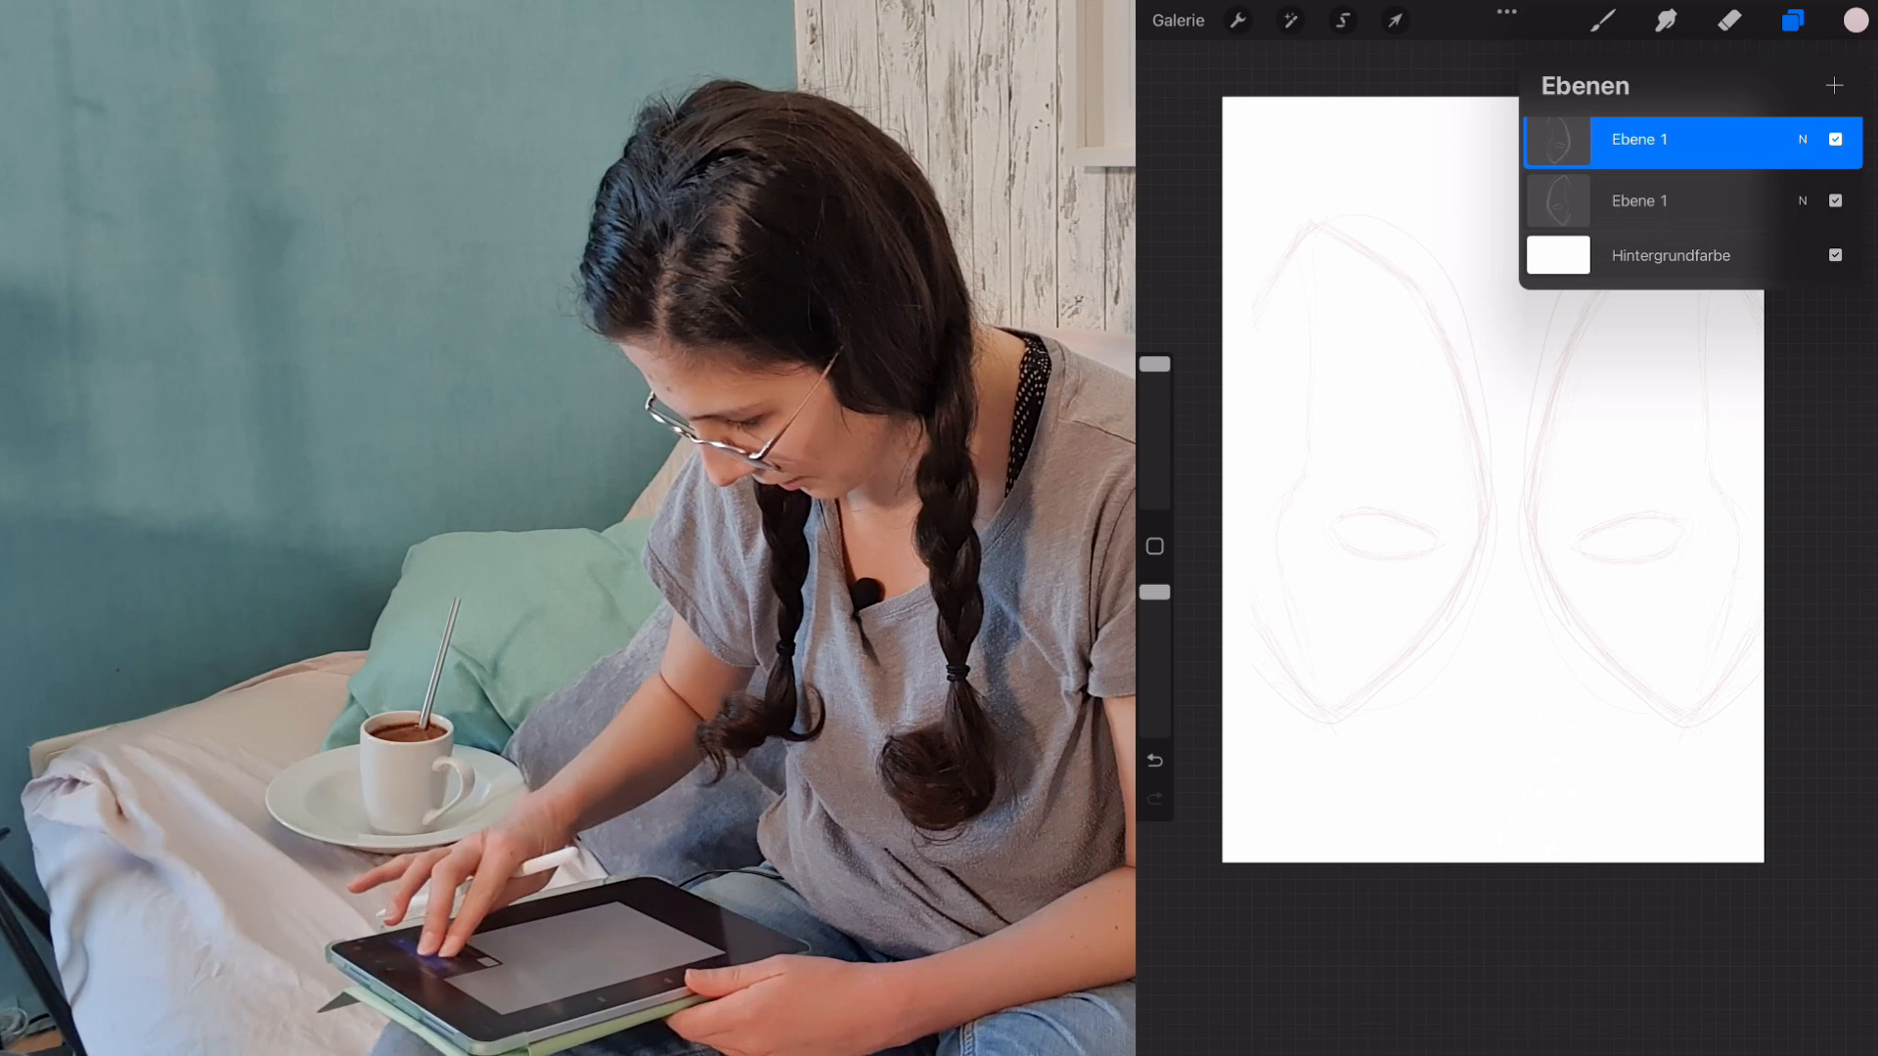
On a new layer, trace gray outlines over both eyes and the right eye's seams.
left_click(1813, 49)
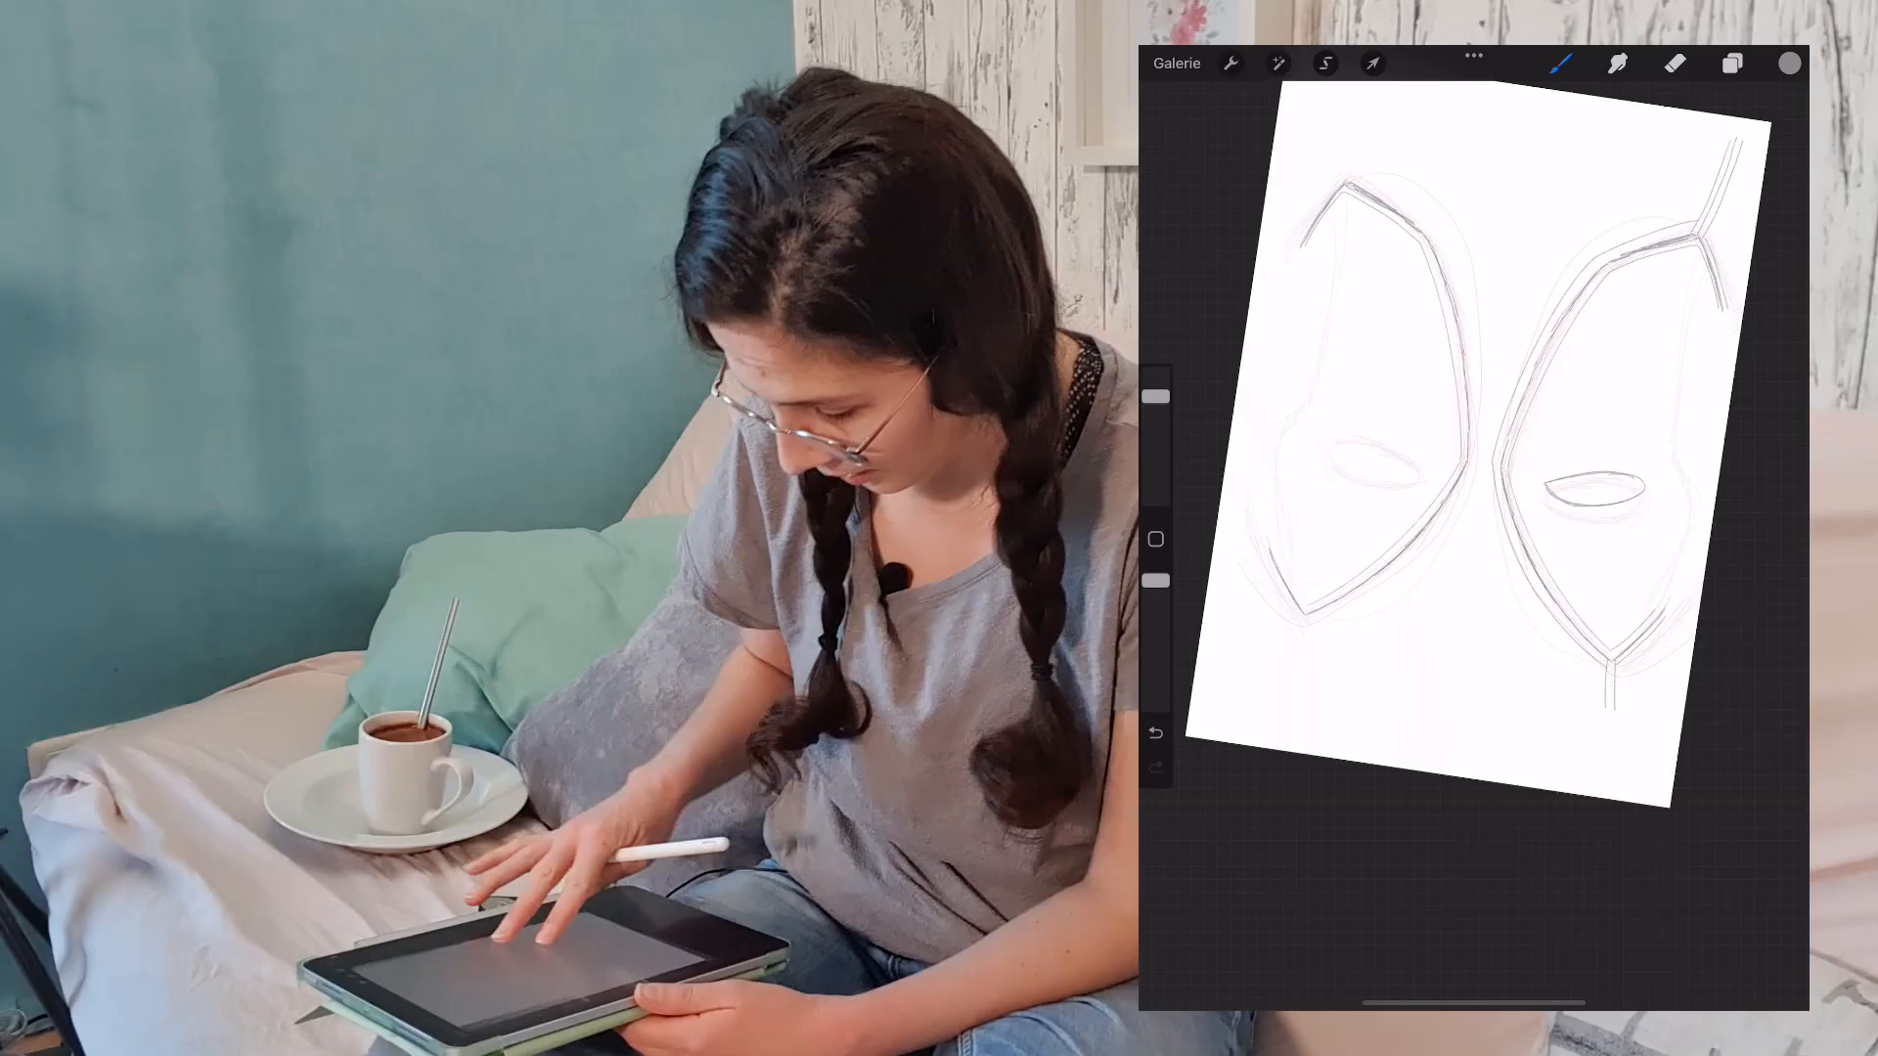
left_click(1733, 64)
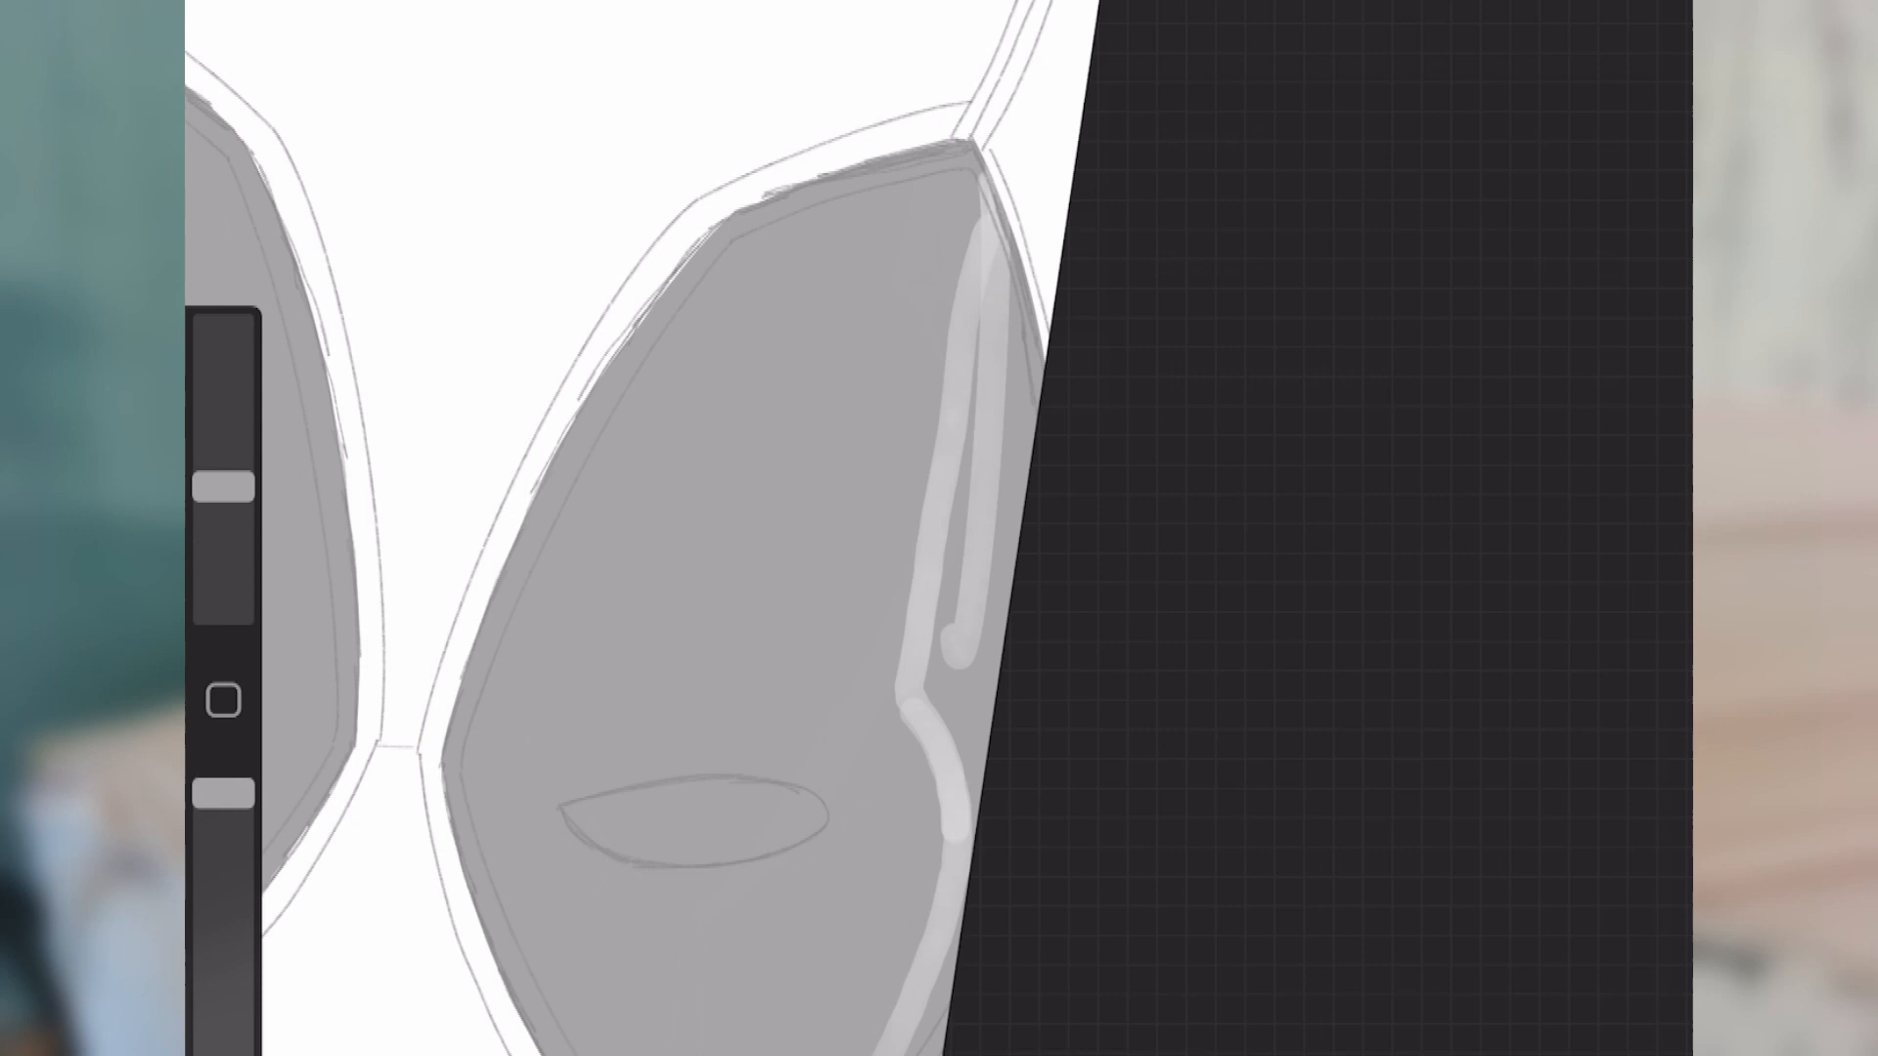
Paint lighter gray highlights along the right eye's edge and check the layer's blend mode and opacity.
left_click(1539, 15)
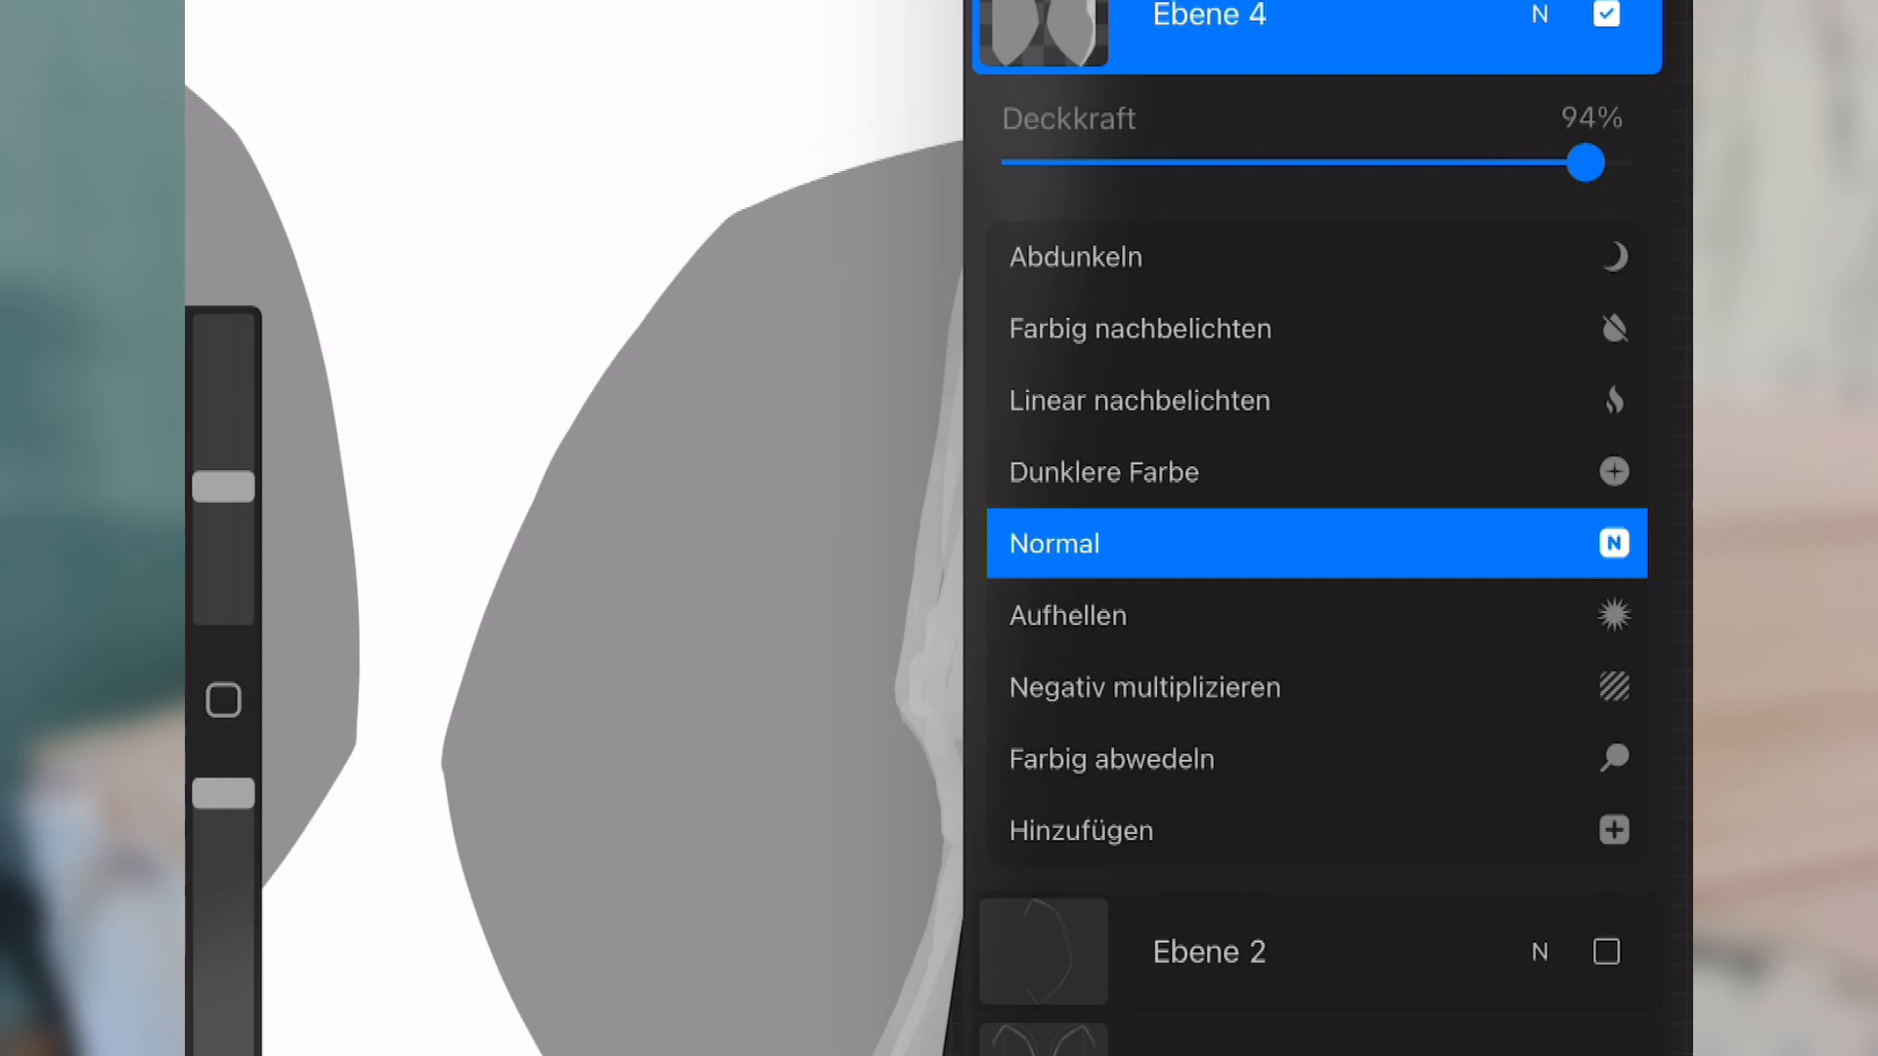